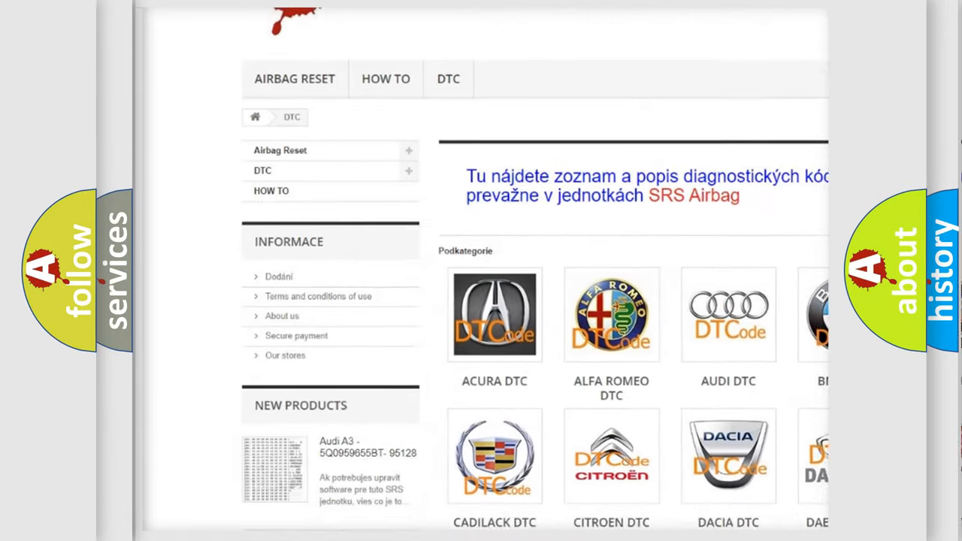
scroll("down", 3)
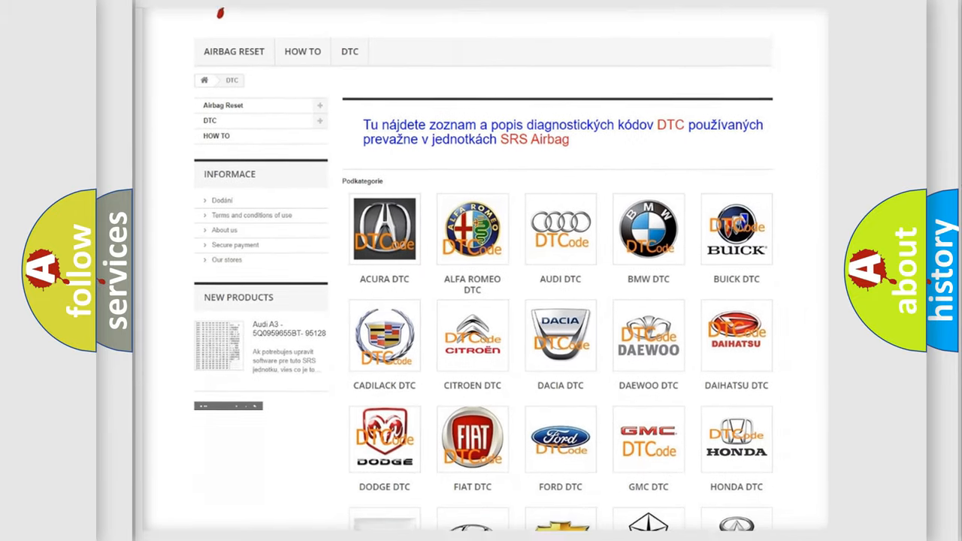
scroll("down", 3)
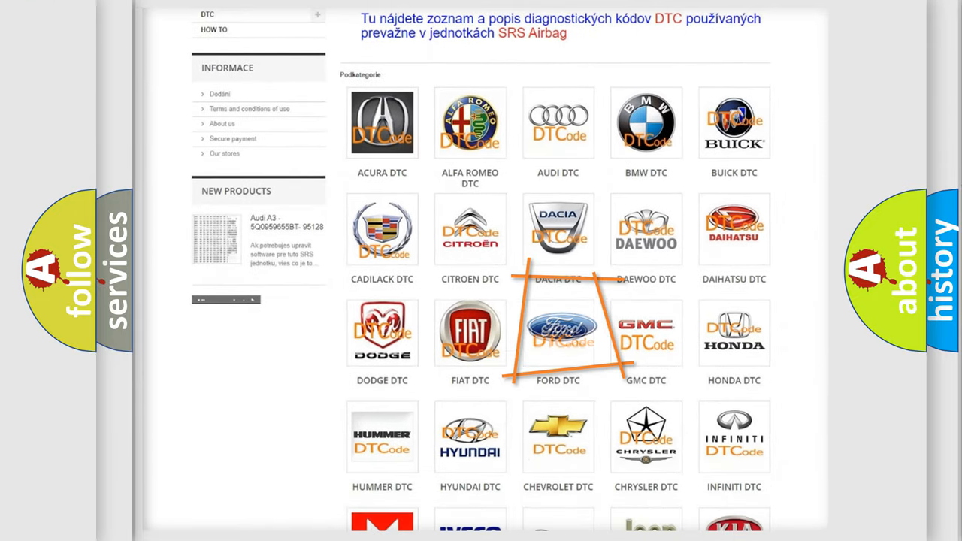